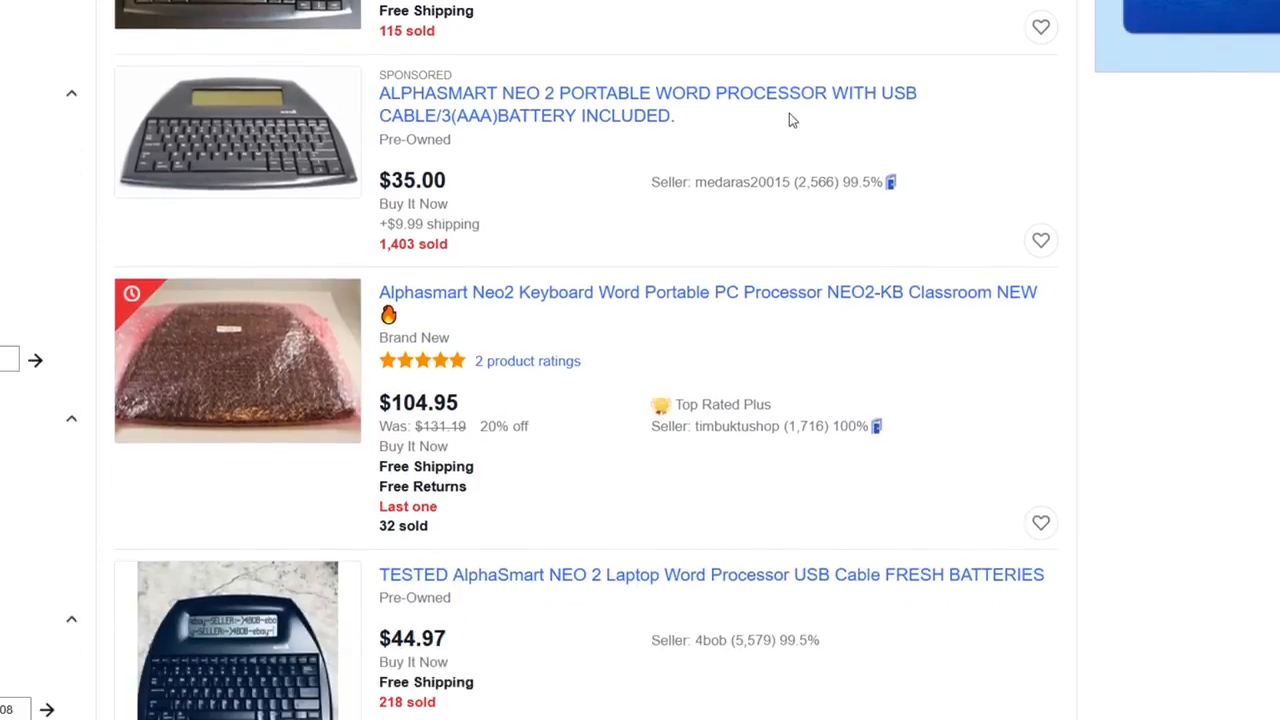
Step: Open the $22.95 AlphaSmart NEO Portable Laptop listing, view another photo, and return to results
scroll("down", 3)
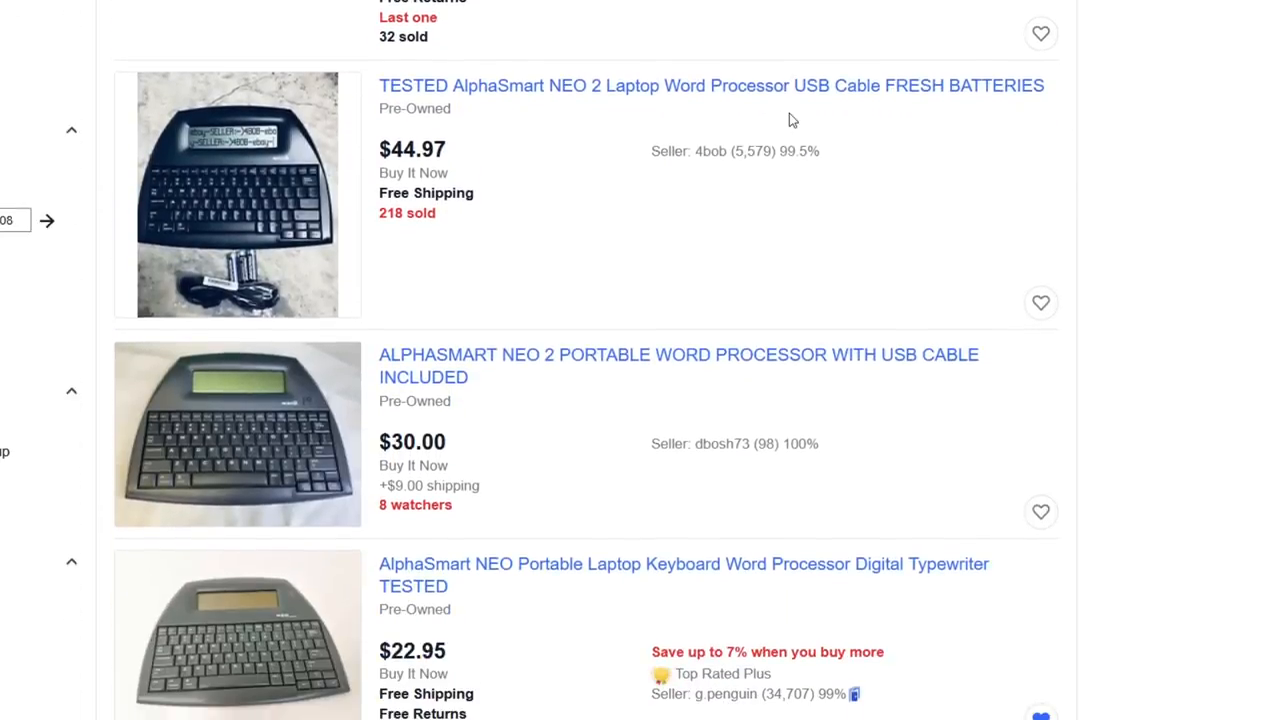
scroll("down", 3)
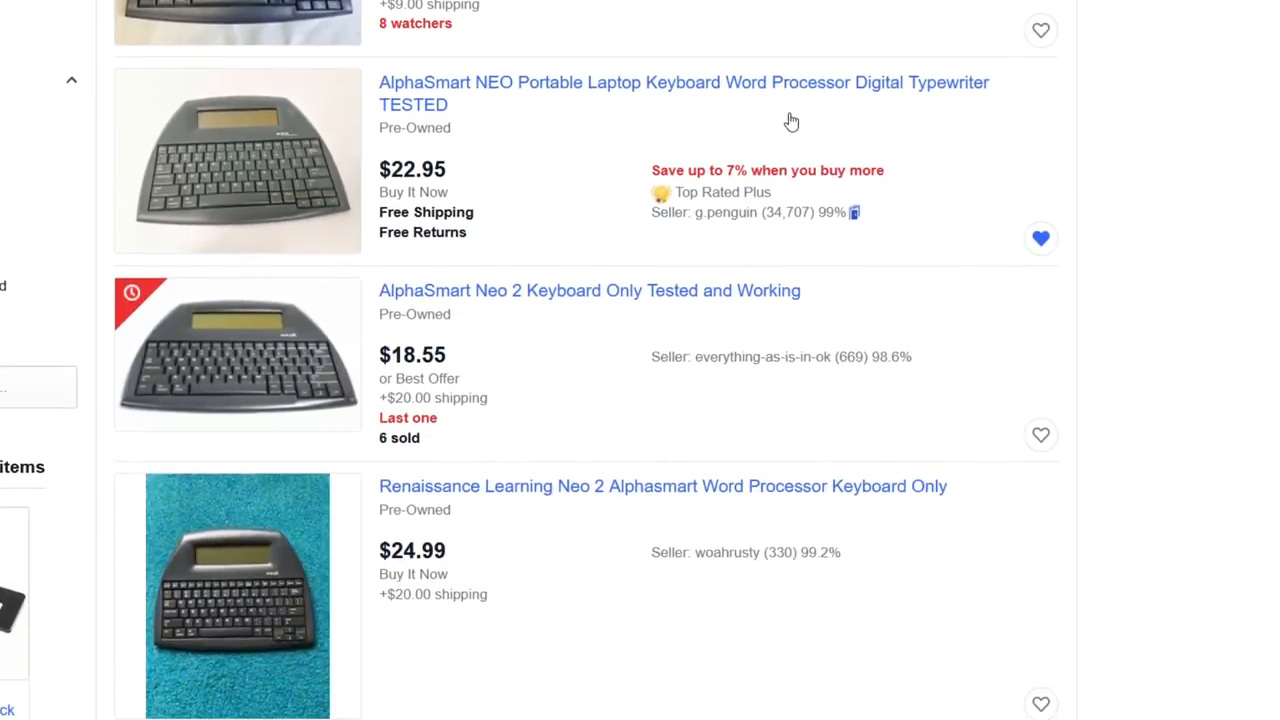
left_click(683, 82)
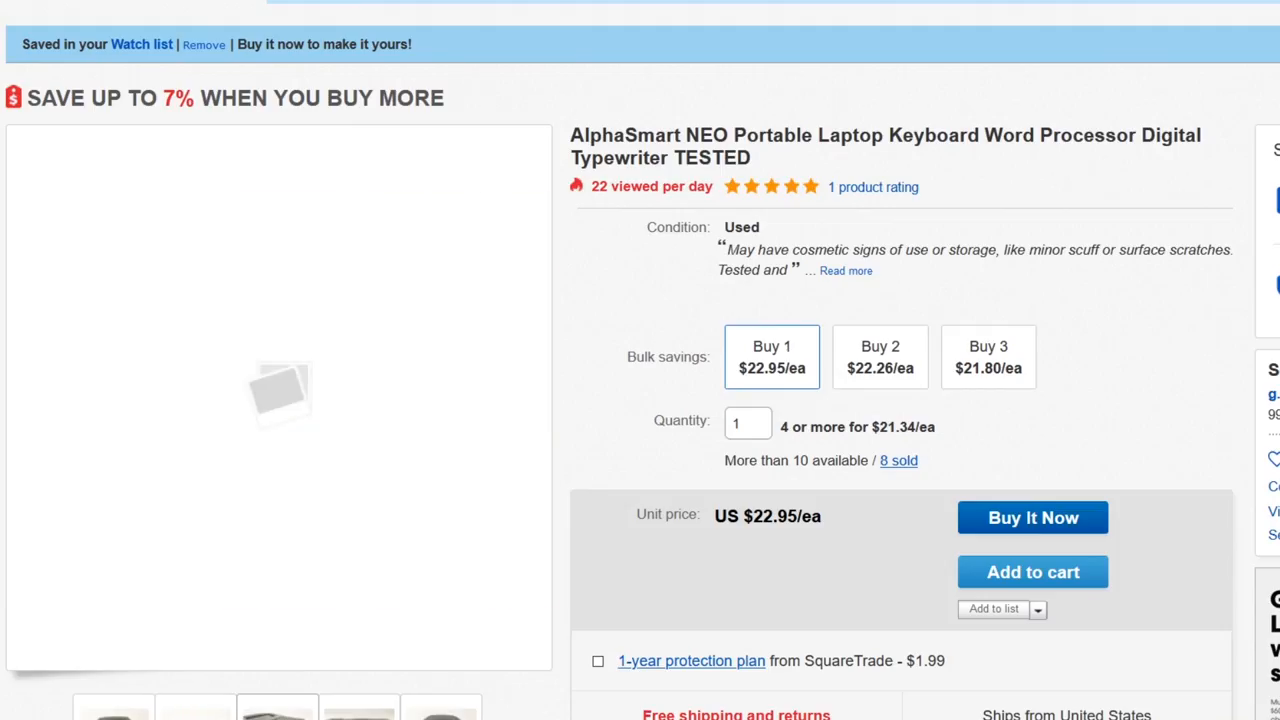
left_click(359, 708)
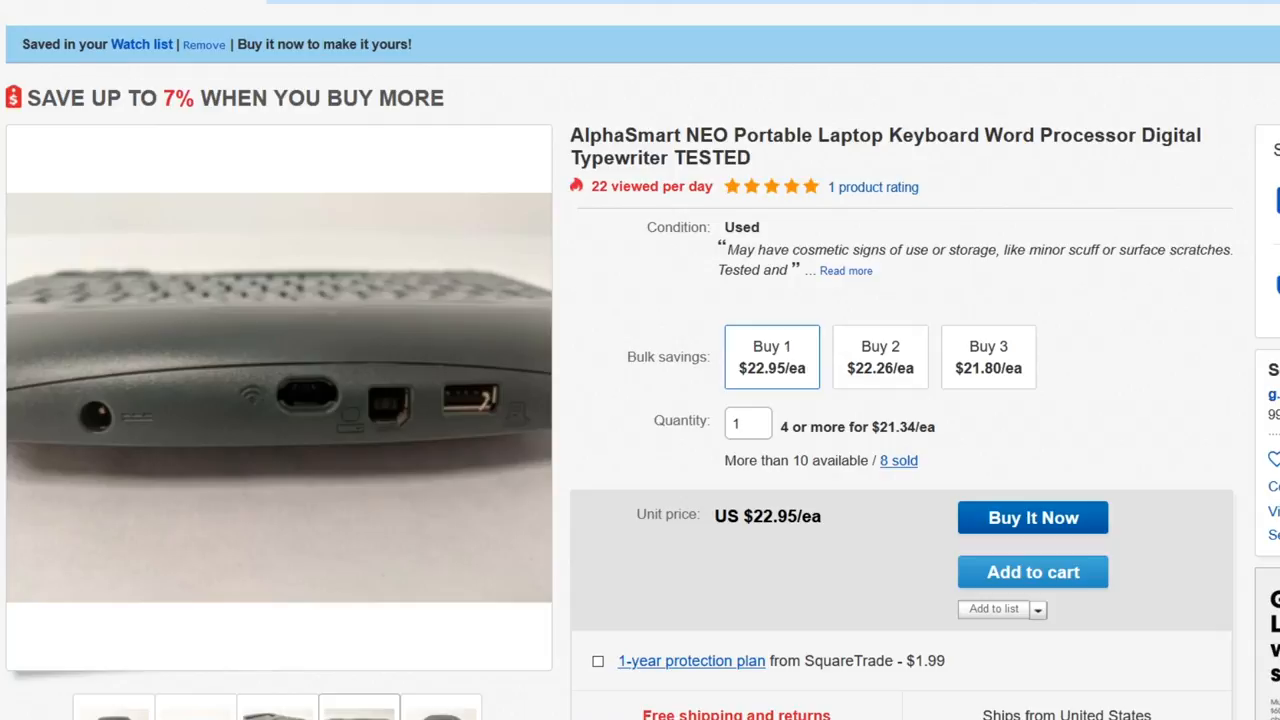
left_click(441, 707)
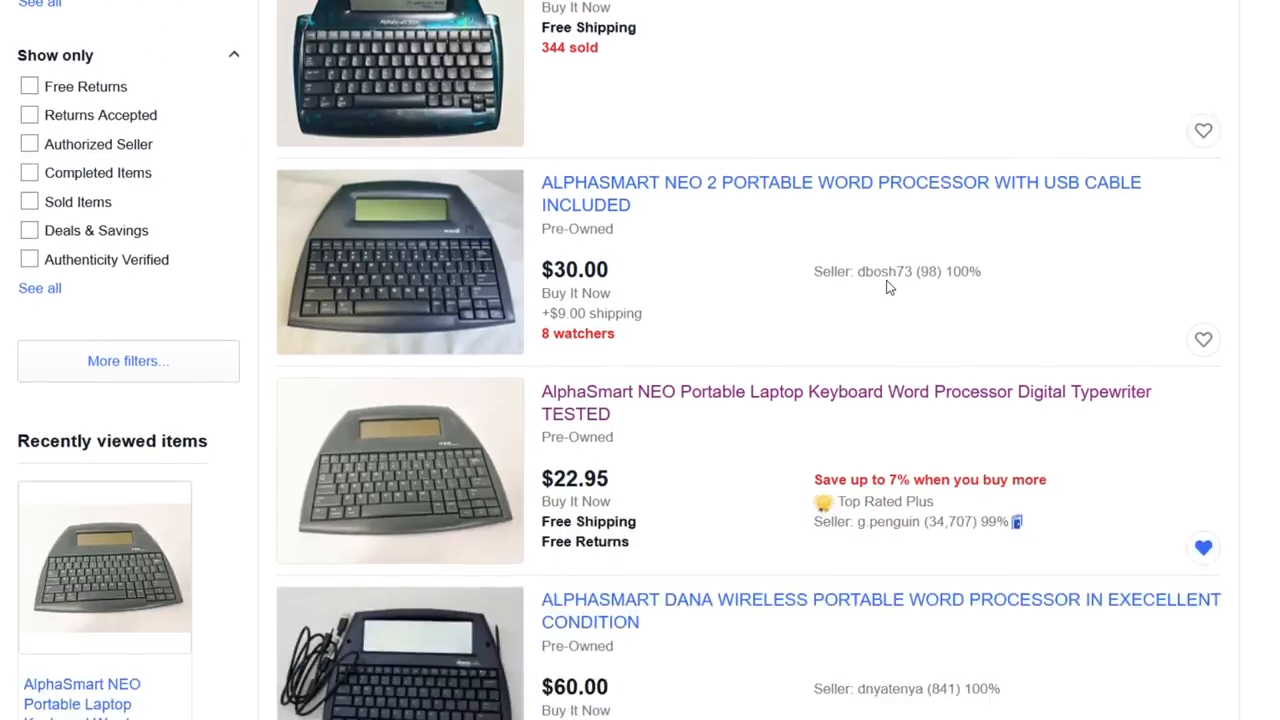
scroll("down", 3)
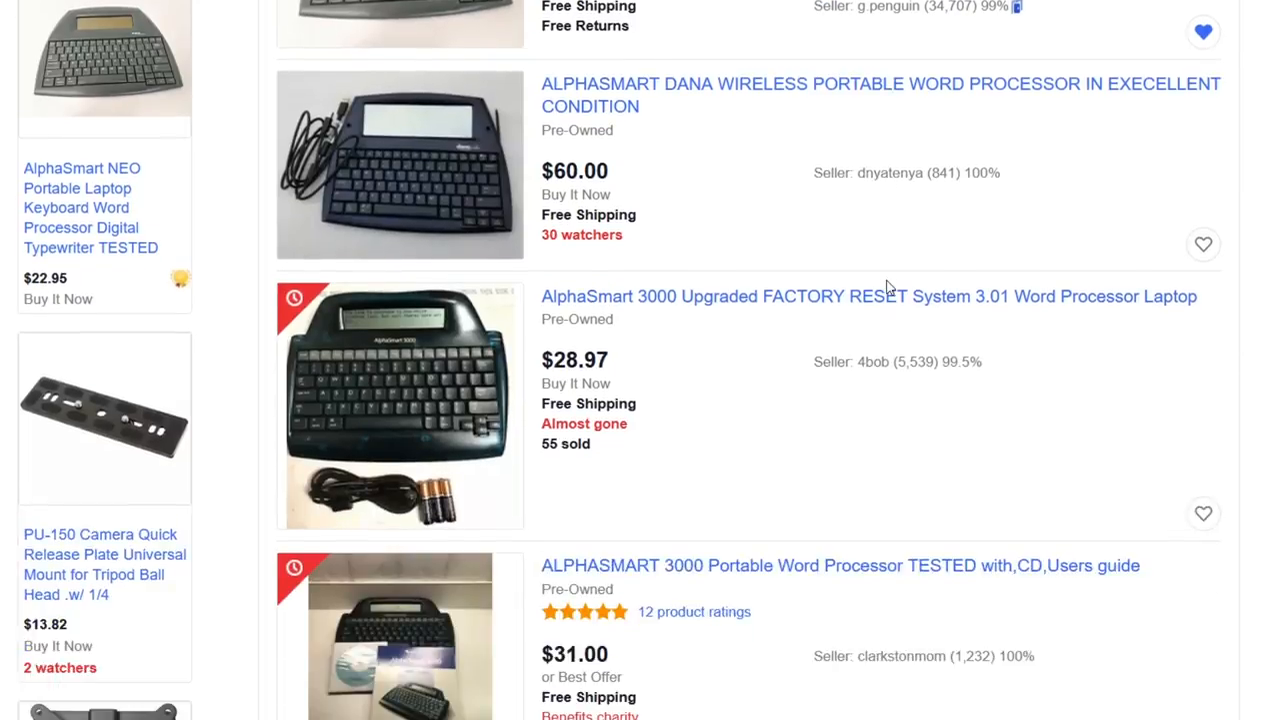
scroll("down", 3)
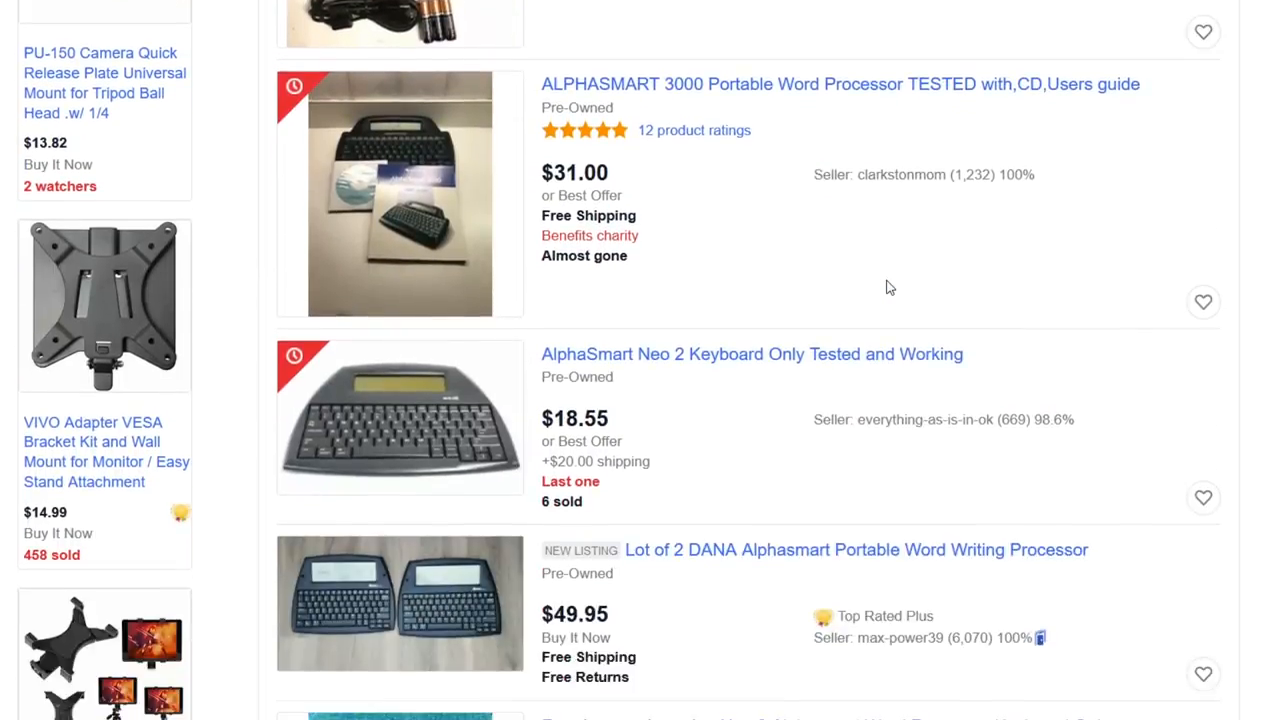
scroll("down", 3)
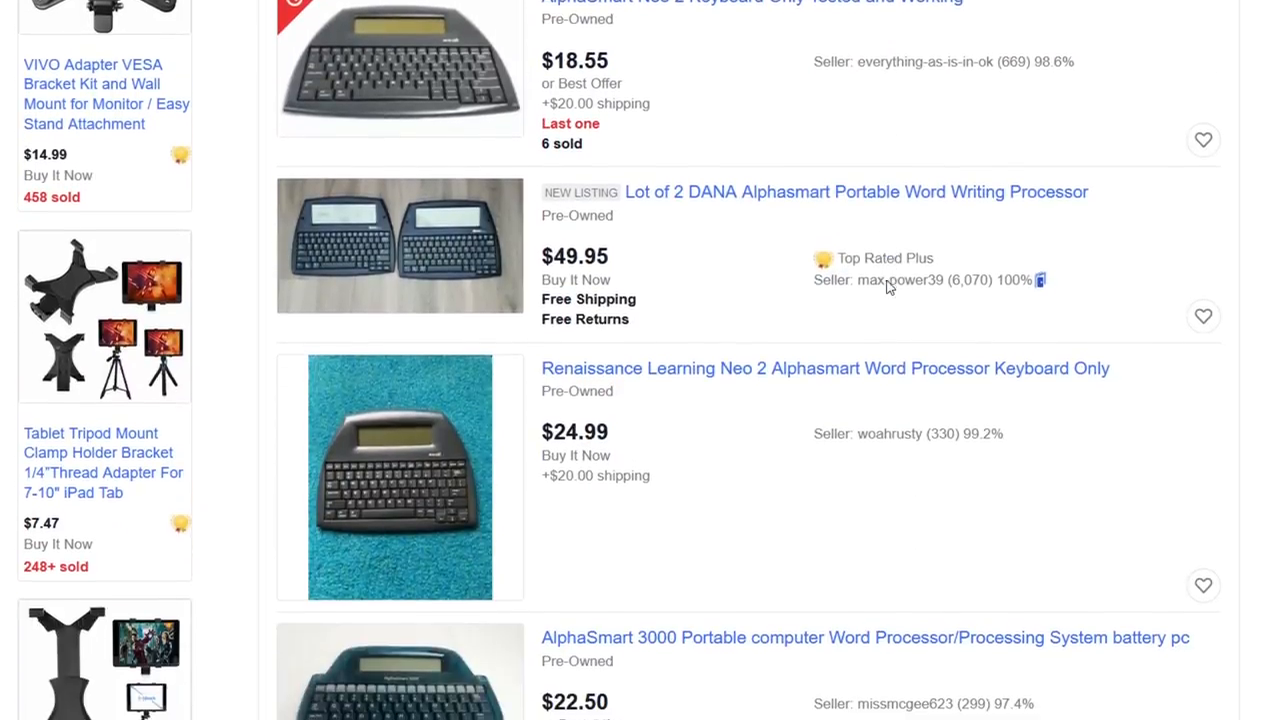